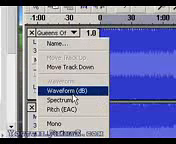
# Step: Split the stereo 'Queens Of…' song track into two mono tracks
pyautogui.click(55, 80)
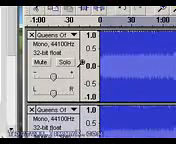